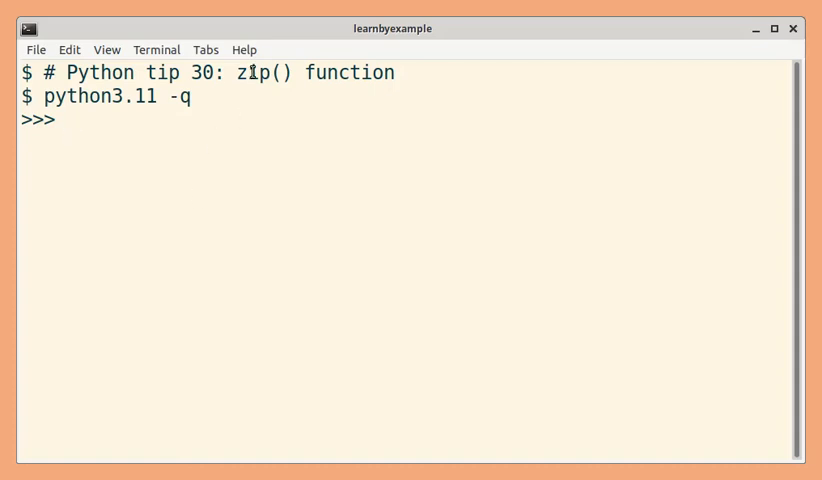
Step: Loop over zip(names, physics, maths) printing each name with its two marks, then clear the screen
{"action": "double_click", "coordinate": [252, 72]}
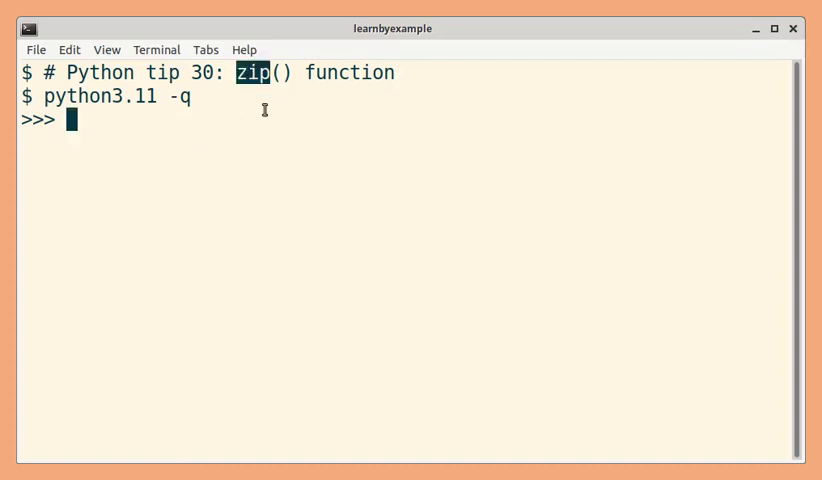
{"action": "type", "text": "names = ['Joe', 'Mei', 'Rose', 'Ram"}
{"action": "type", "text": "for n, p, m in zip(names, physics, maths):"}
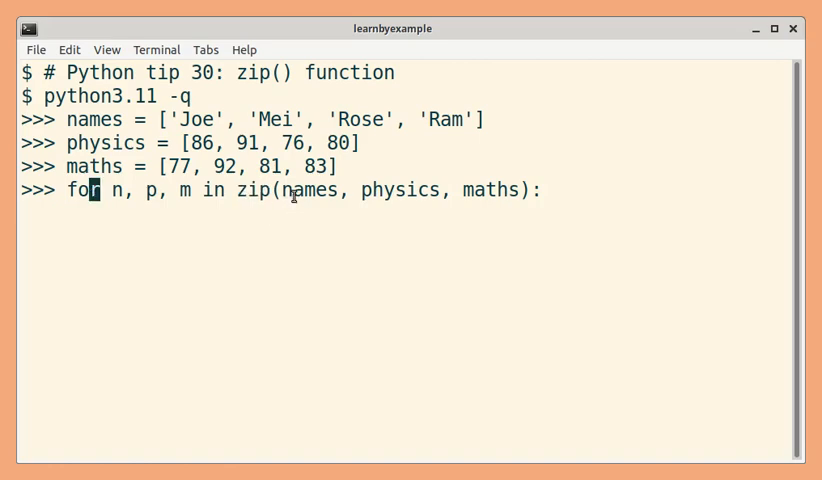
{"action": "mouse_move", "coordinate": [280, 188]}
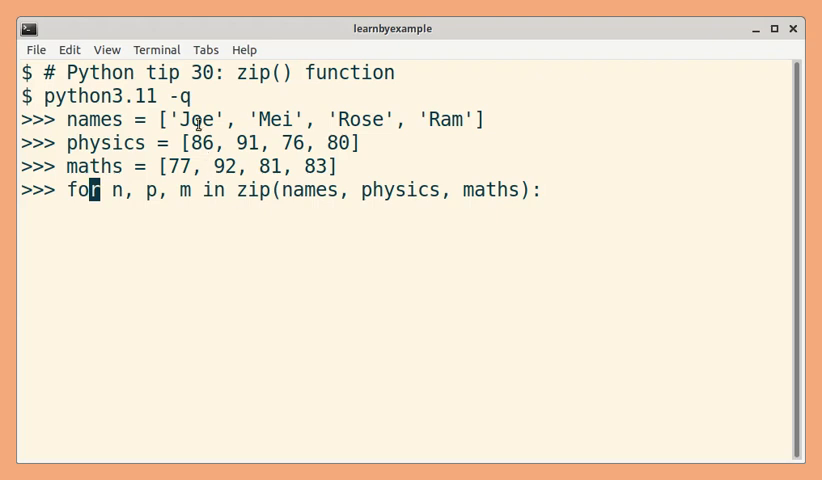
{"action": "double_click", "coordinate": [182, 166]}
{"action": "type", "text": "print(f'{n:5}: {p},{m}')"}
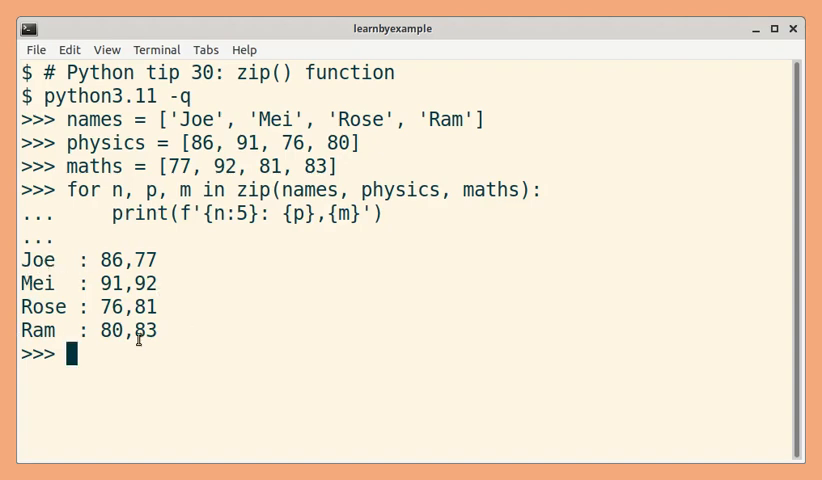
{"action": "mouse_move", "coordinate": [184, 160]}
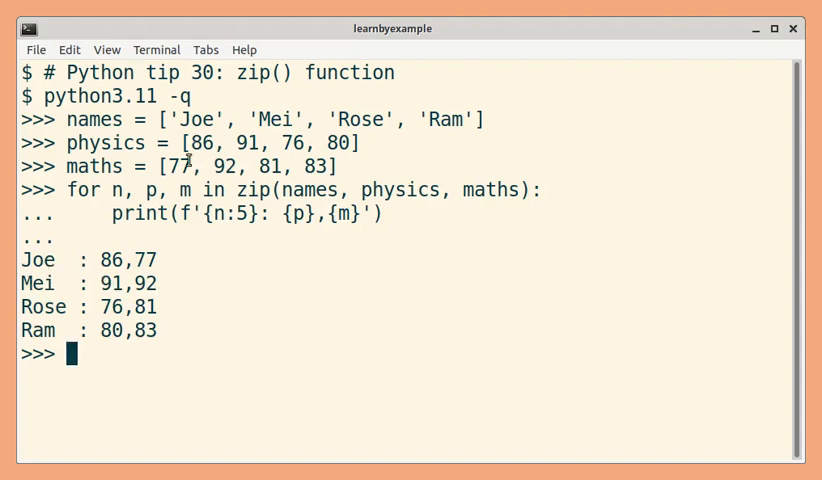
{"action": "mouse_move", "coordinate": [200, 264]}
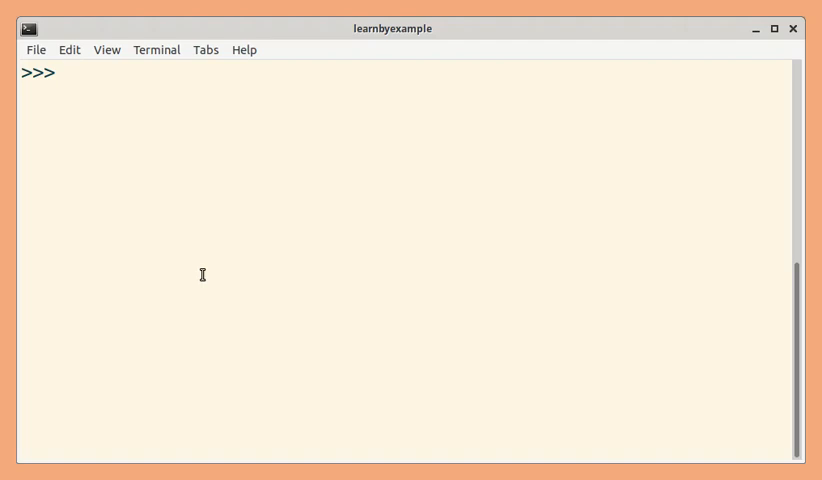
Step: Define p and q, list their zip() pairwise sums, then rewrite as sum(i * j ...) giving 910
{"action": "type", "text": "p = [1, 3, 5]"}
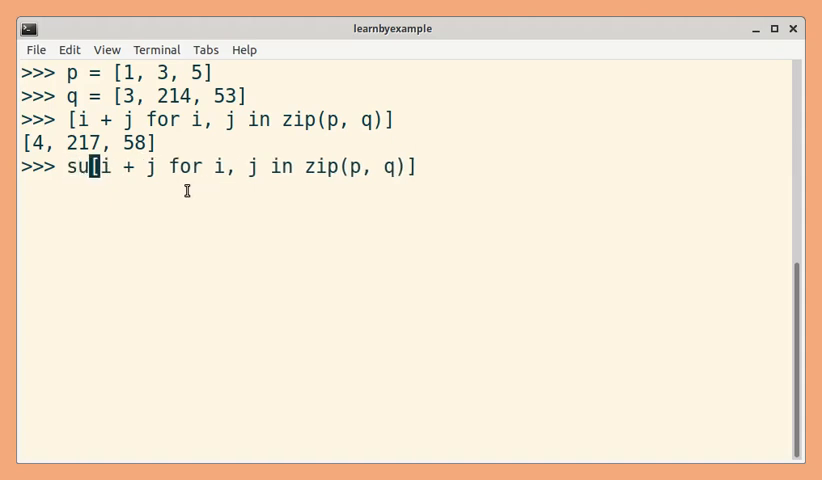
{"action": "type", "text": "m("}
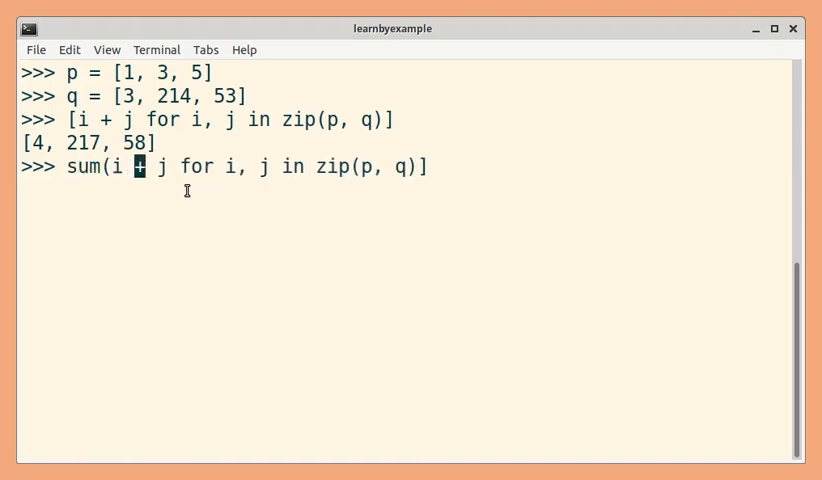
{"action": "key", "text": "BackSpace"}
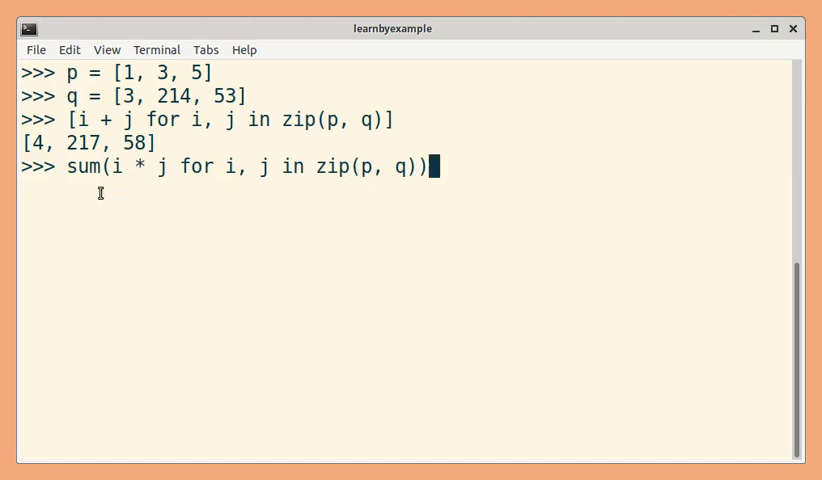
{"action": "mouse_move", "coordinate": [92, 166]}
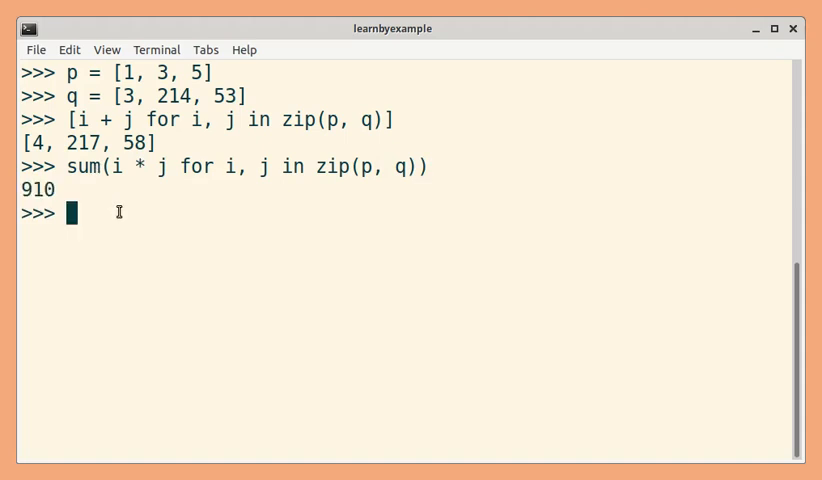
{"action": "mouse_move", "coordinate": [168, 236]}
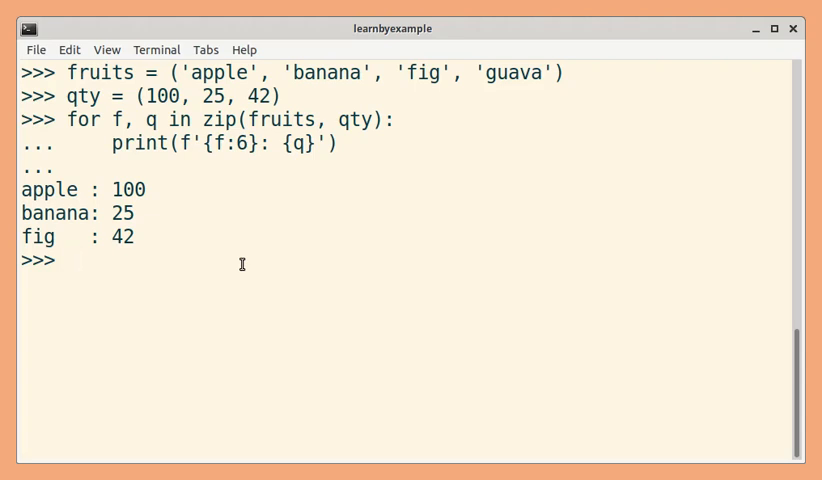
Step: Run the fruits/qty loop with zip(..., strict=True) so it raises ValueError for the shorter argument 2
{"action": "type", "text": "for f, q in zip(fruits, qty, strict=True):"}
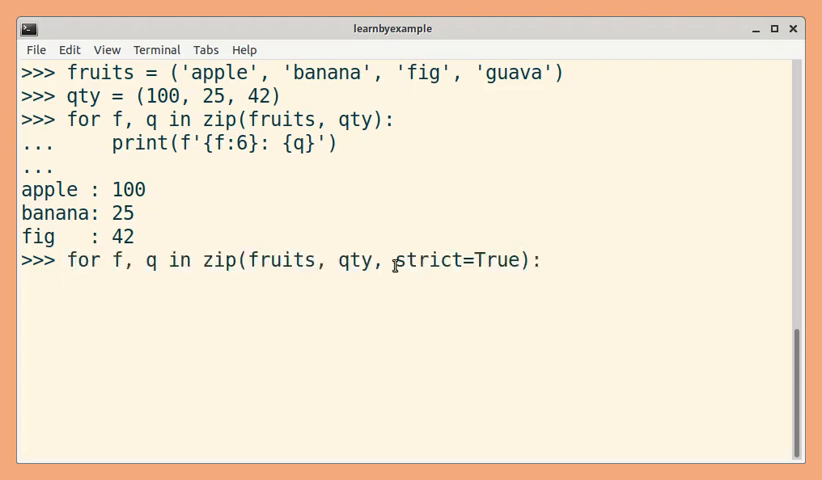
{"action": "double_click", "coordinate": [428, 260]}
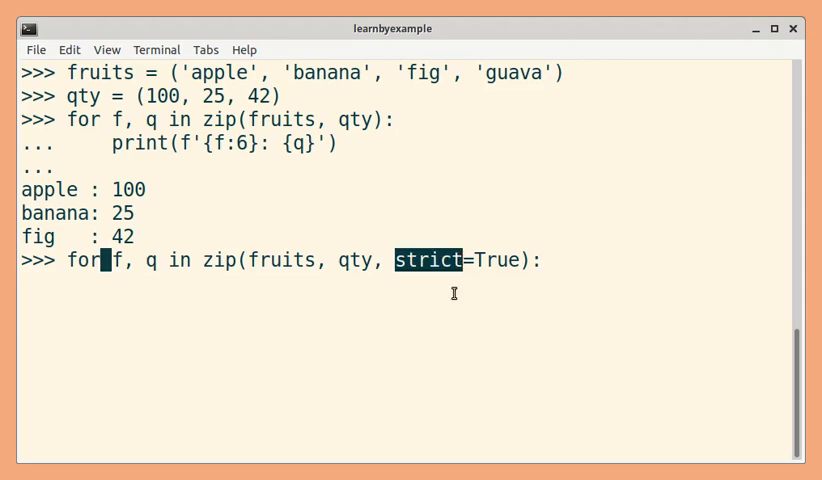
{"action": "mouse_move", "coordinate": [496, 260]}
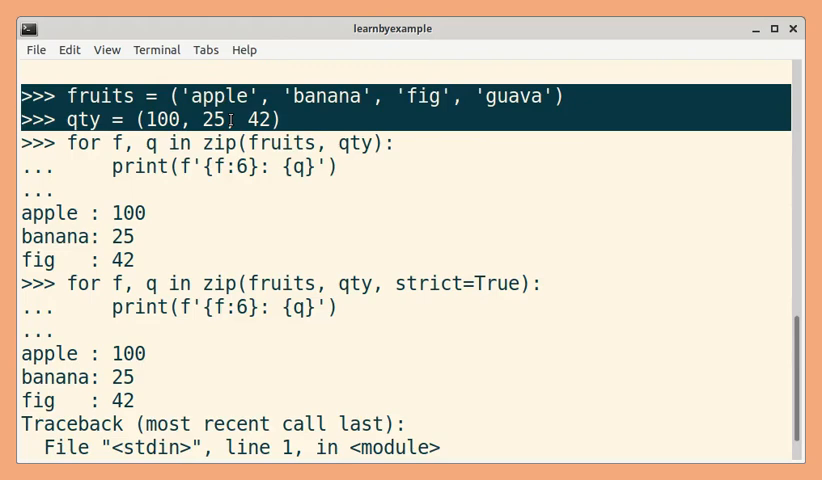
{"action": "mouse_move", "coordinate": [298, 180]}
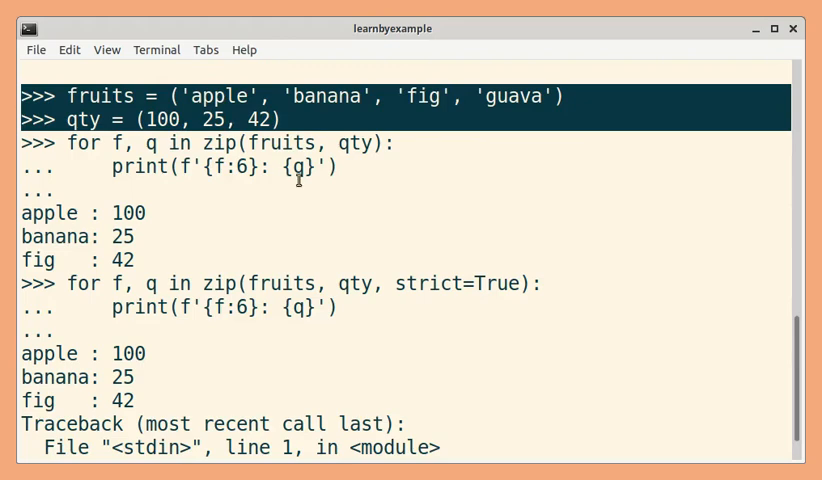
{"action": "scroll", "scroll_direction": "down", "scroll_amount": 3}
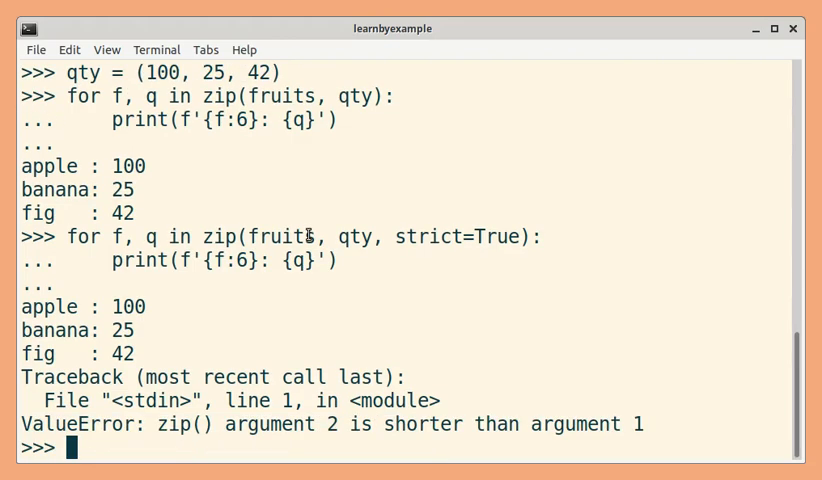